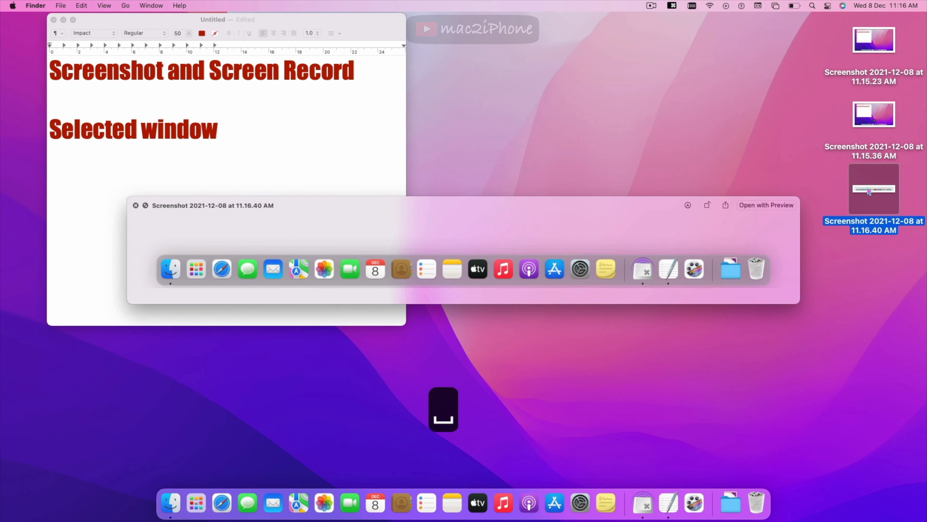
Launch the Screenshot app from Spotlight so its capture toolbar shows over the desktop.
left_click(135, 205)
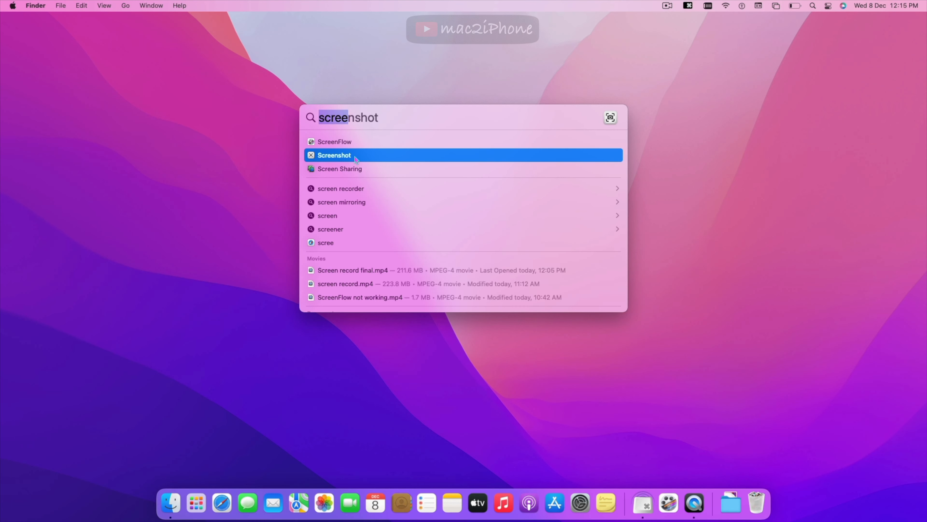
left_click(334, 155)
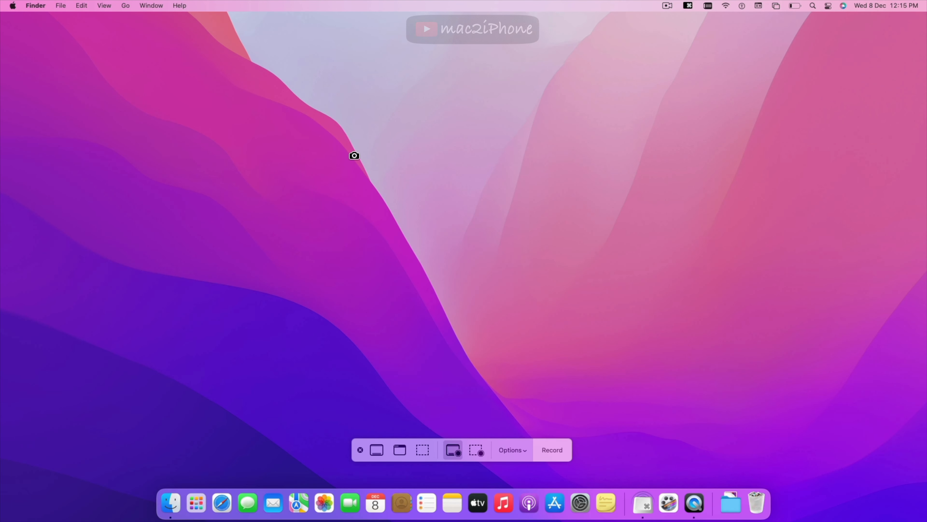
key("shift+cmd+5")
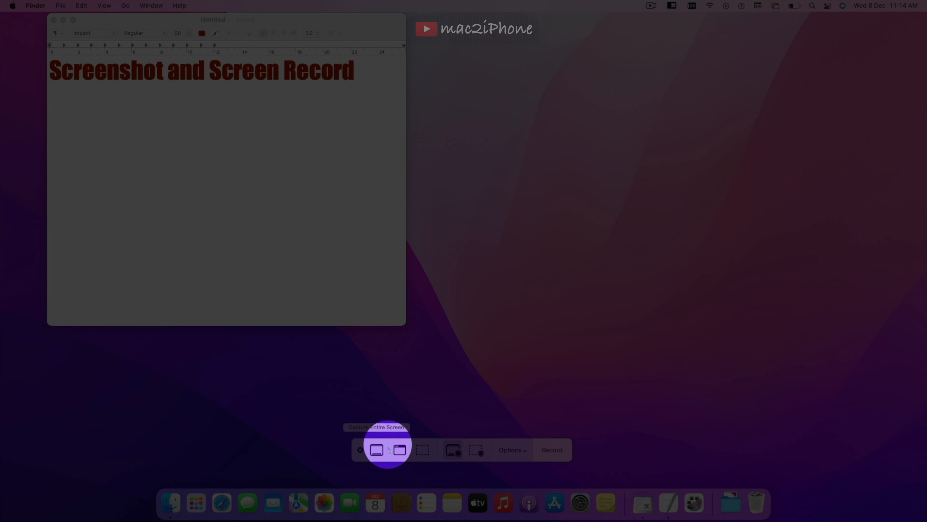
Capture the entire screen from the toolbar, then again with Shift-Command-3, saving both to the desktop.
left_click(376, 449)
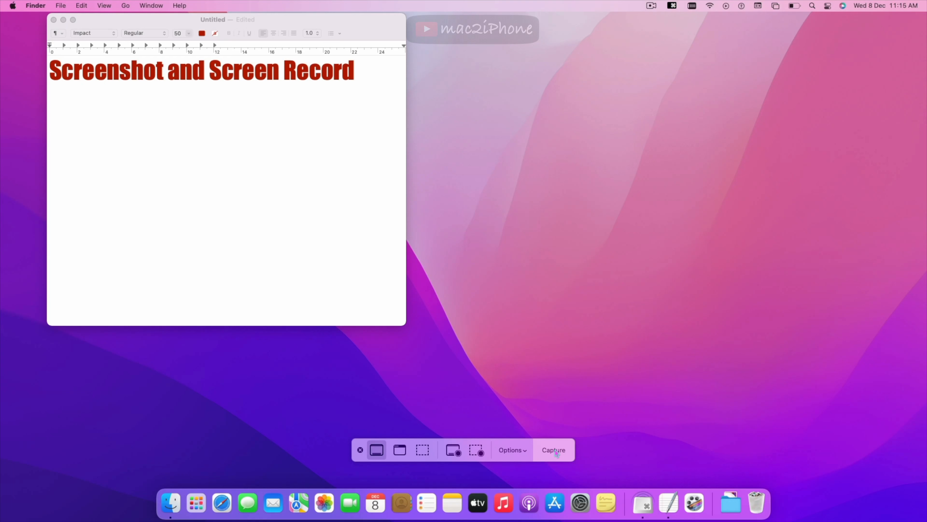
left_click(553, 450)
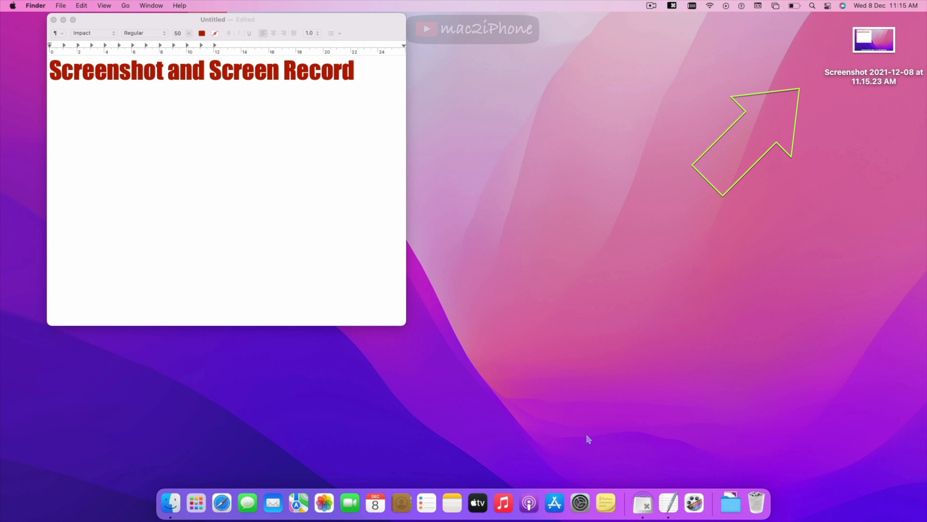
key("shift+cmd+3")
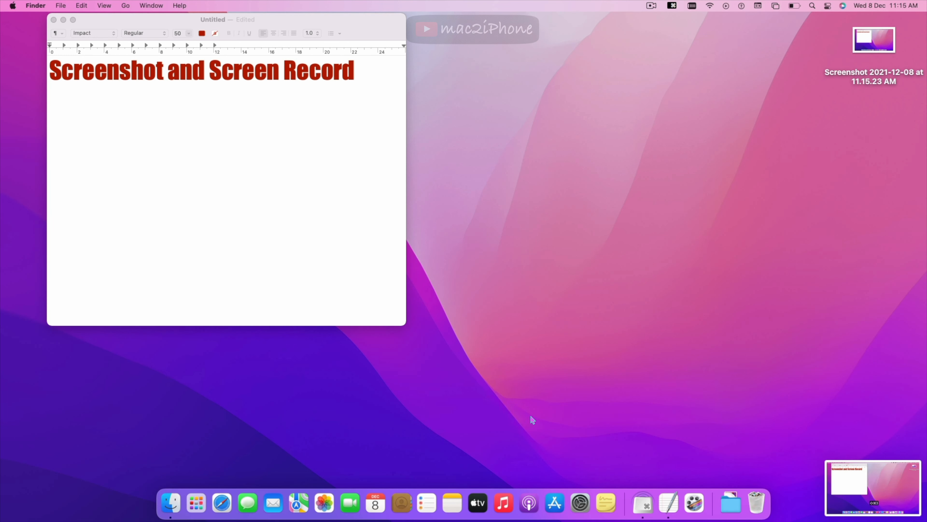
key("shift+cmd+5")
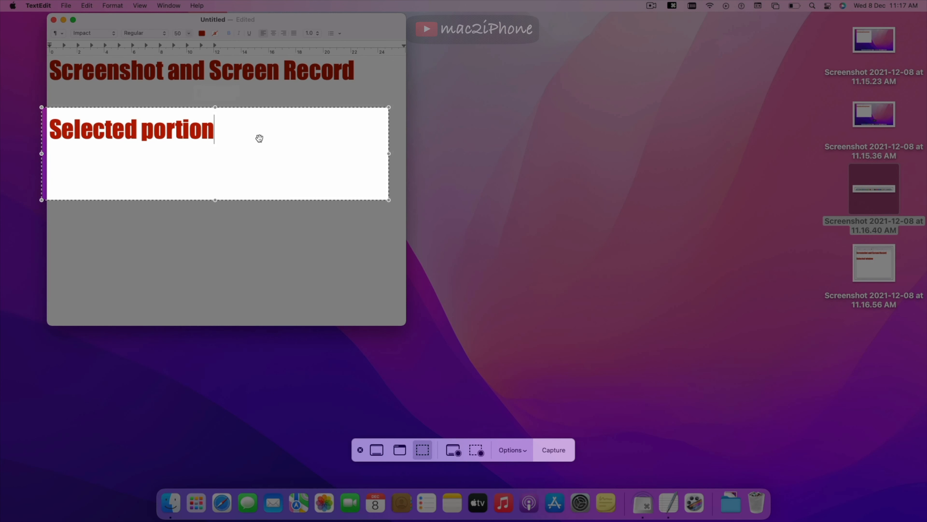
Capture selected portions around the TextEdit text via the toolbar and Shift-Command-4.
left_click(553, 450)
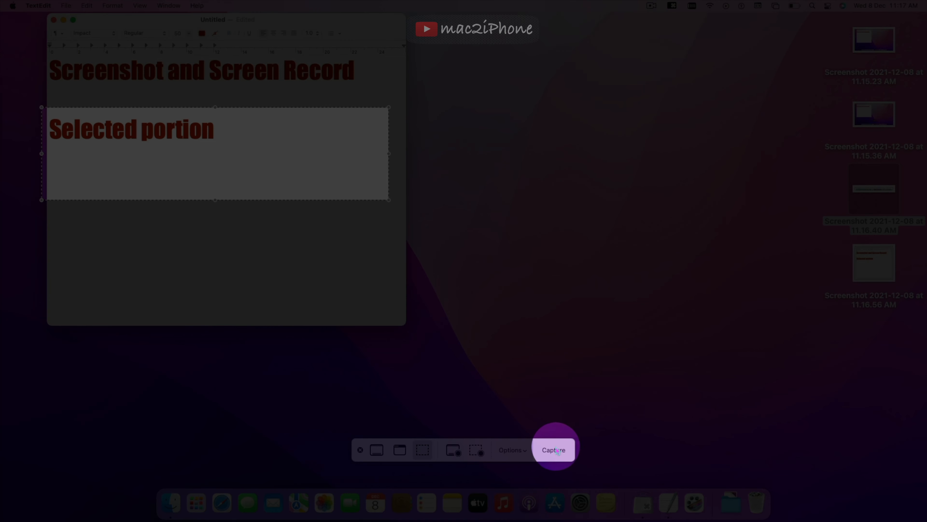
left_click(553, 450)
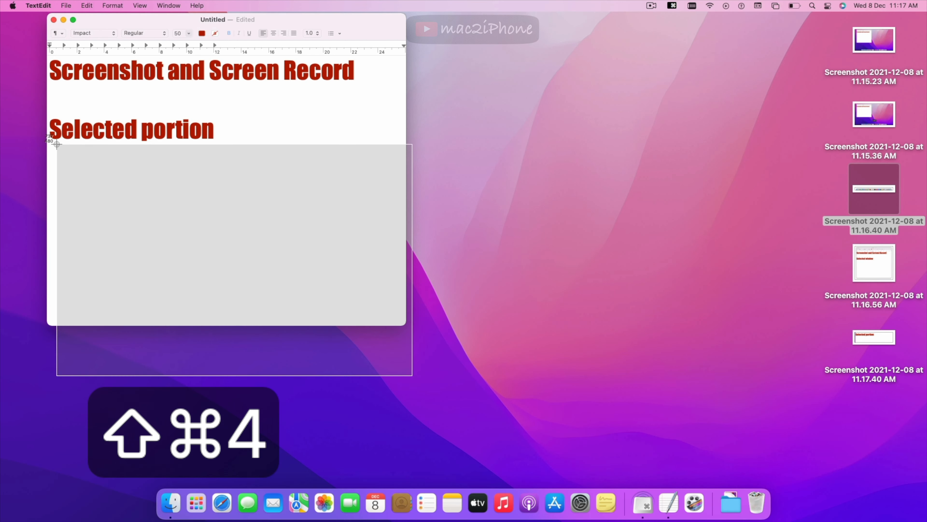
key("shift+cmd+4")
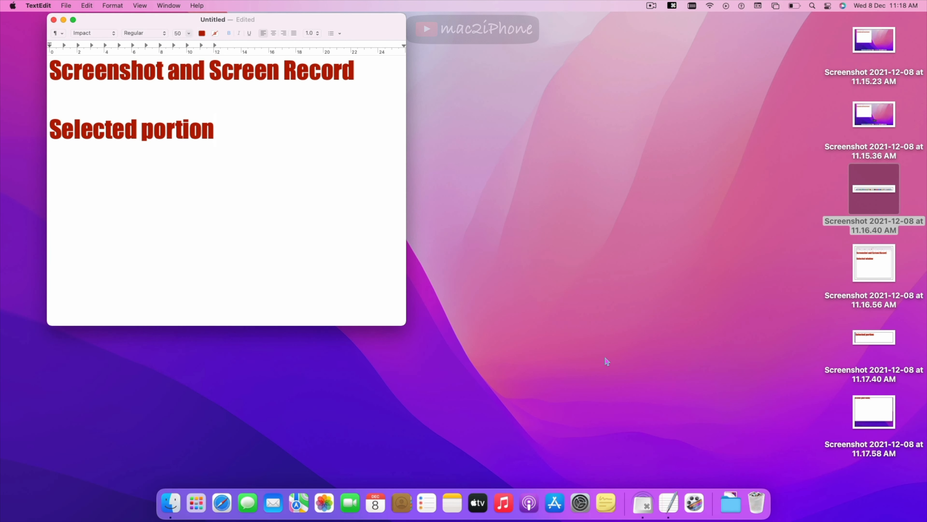
key("cmd+shift+5")
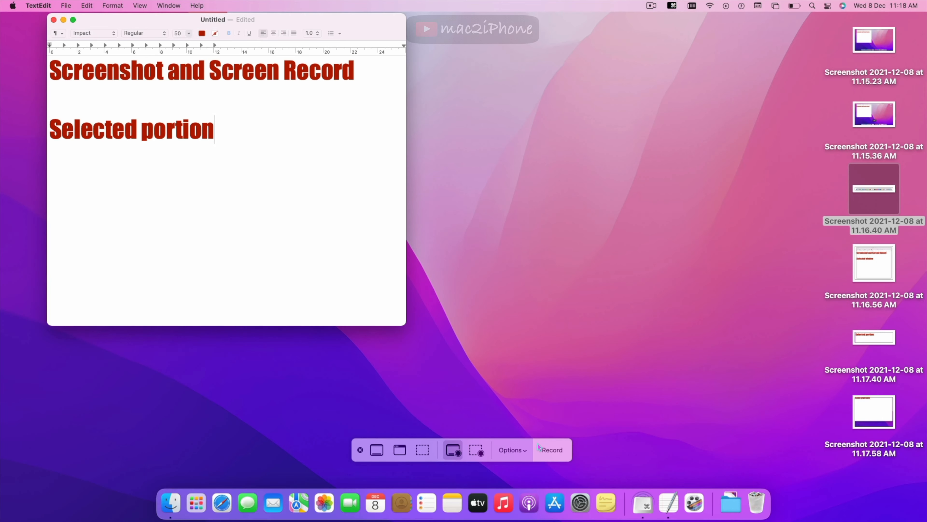
Record the entire screen while typing 'Entire screen record' in TextEdit.
left_click(550, 450)
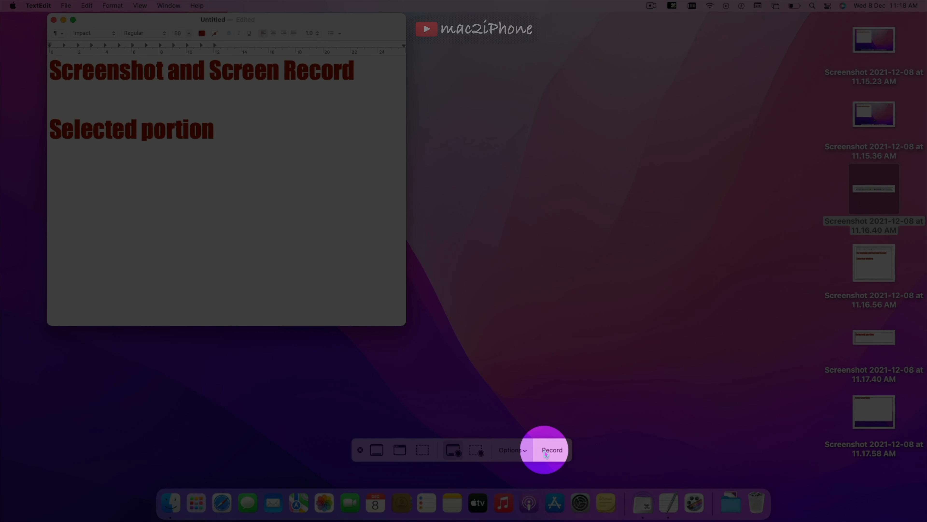
left_click(550, 449)
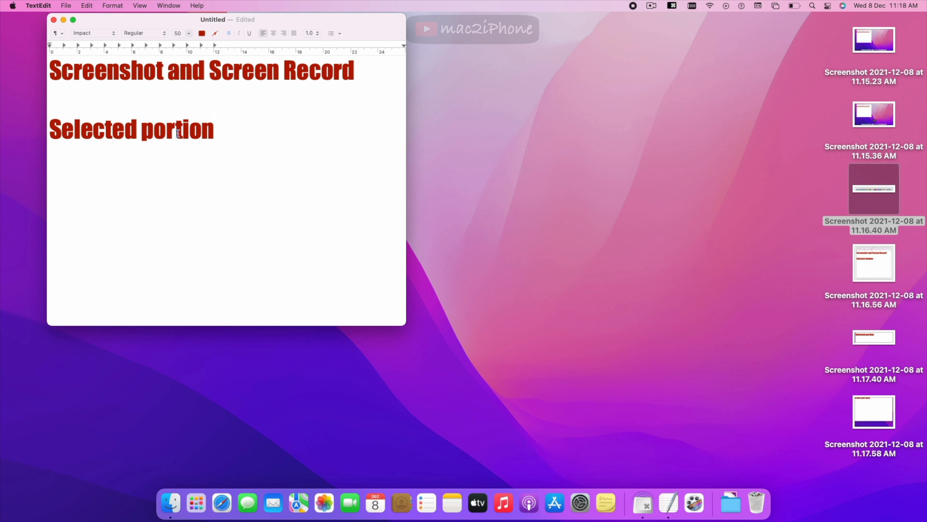
type("Entire screen record")
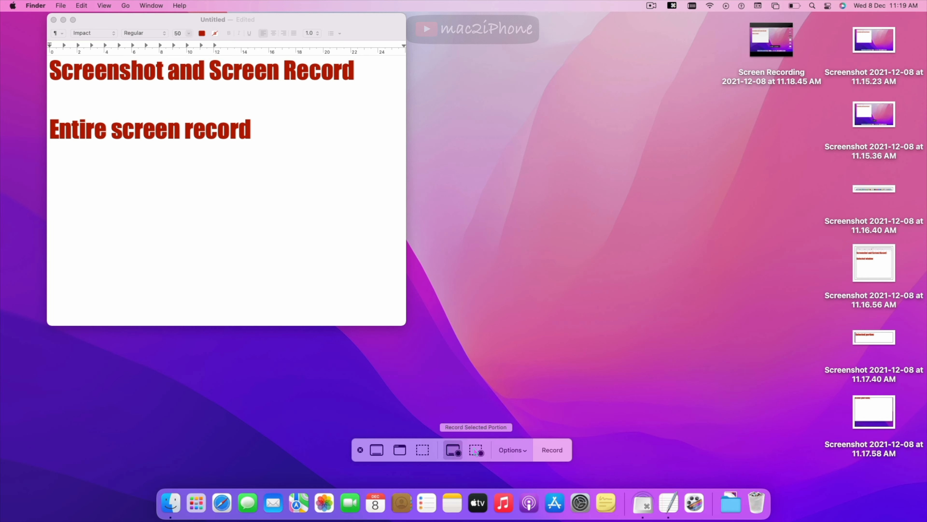
Record a selected portion while typing 'Selected portion record', then stop from the menu bar.
left_click(476, 450)
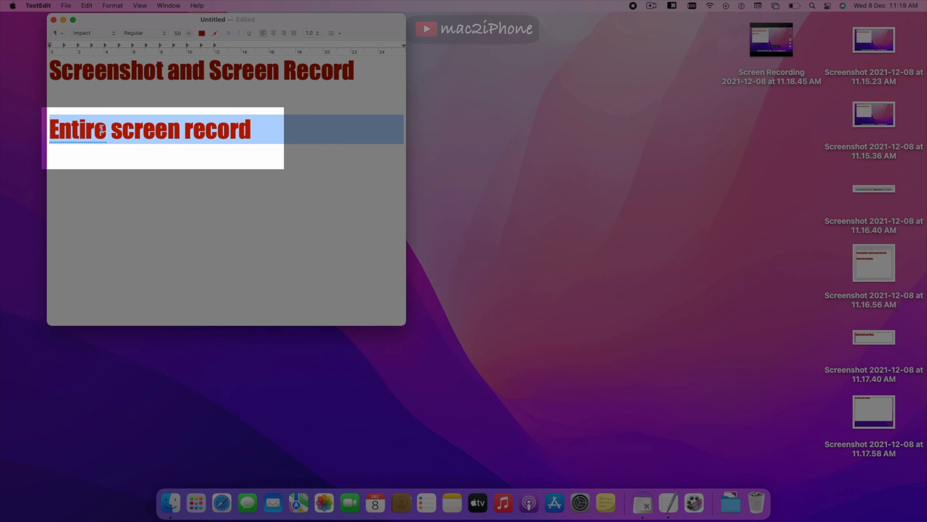
type("Selected portion record")
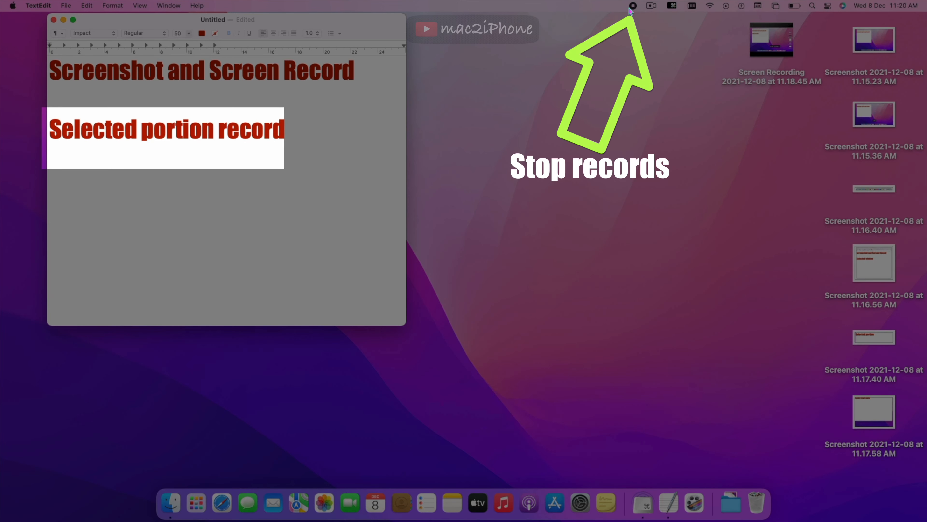
left_click(632, 5)
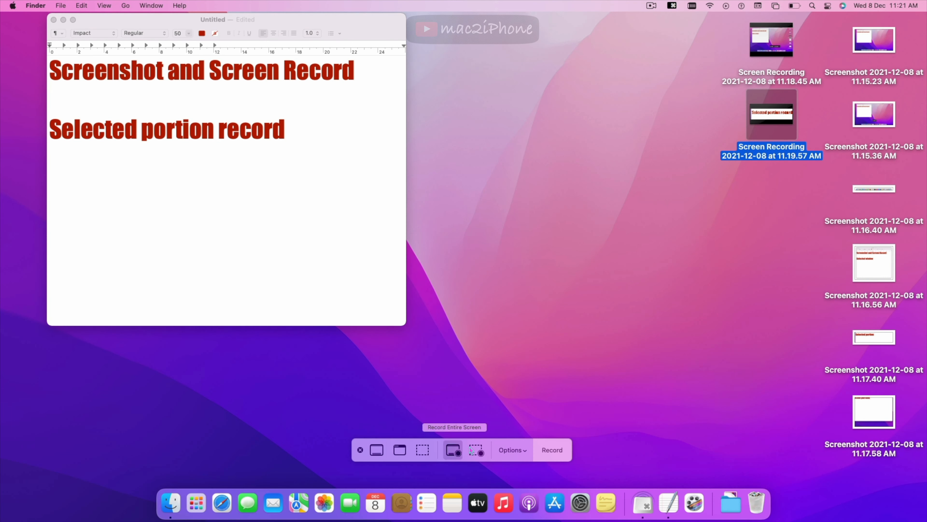
mouse_move(521, 451)
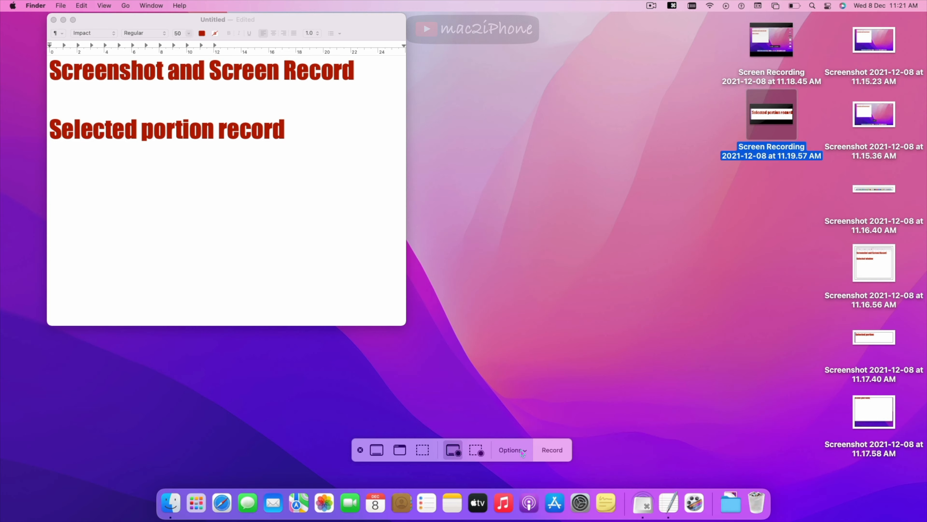
Set the save location to the 'screen record' folder in Options.
left_click(511, 450)
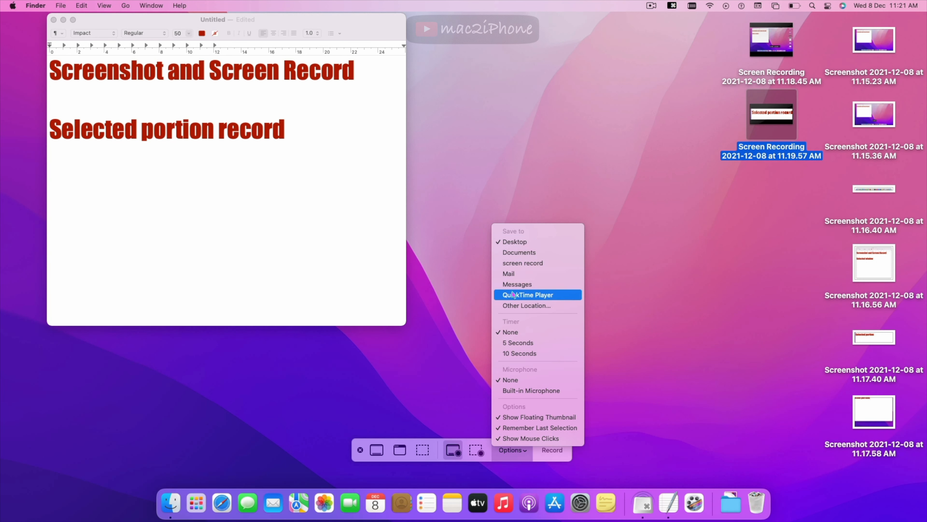
left_click(527, 295)
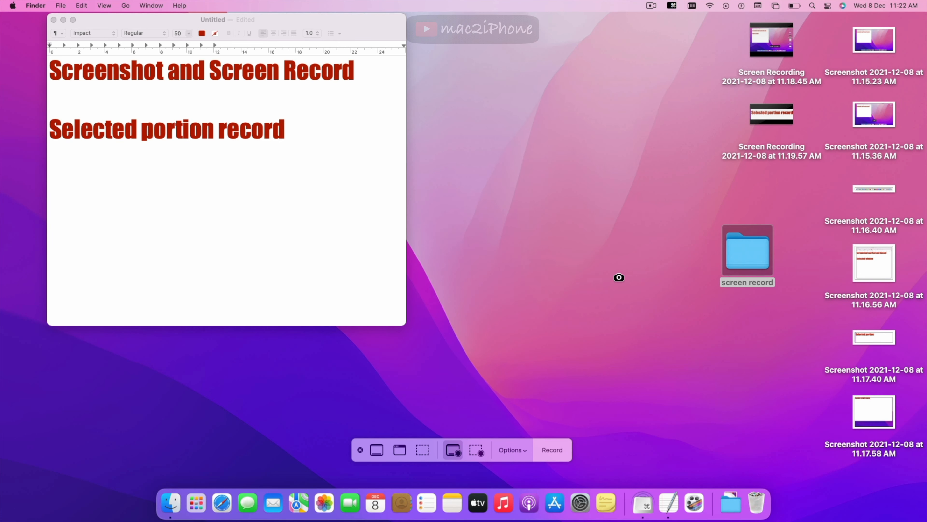
mouse_move(537, 434)
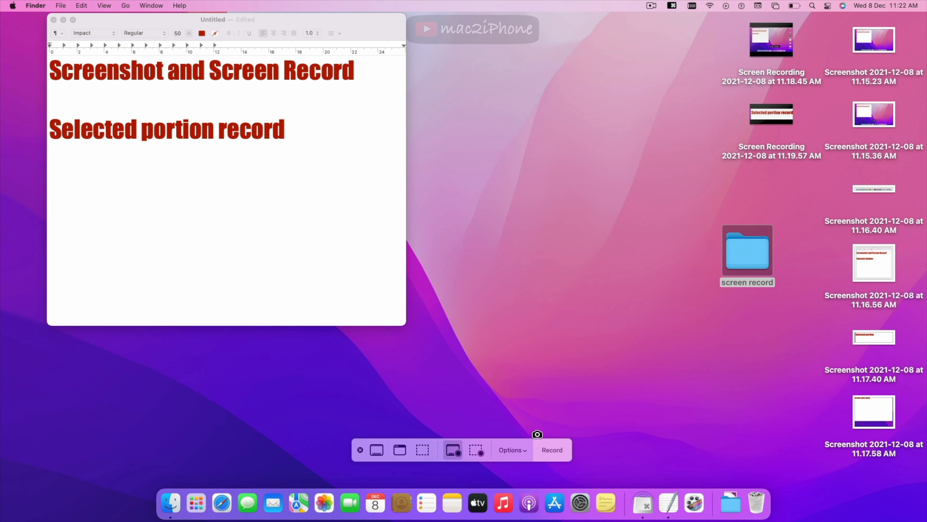
Take a full-screen screenshot and open the 'screen record' folder to view it.
left_click(377, 450)
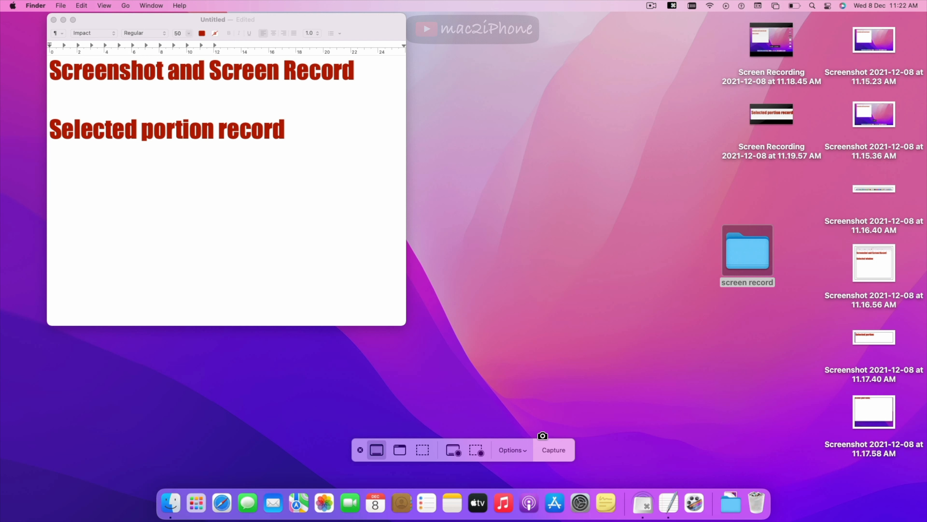
left_click(553, 450)
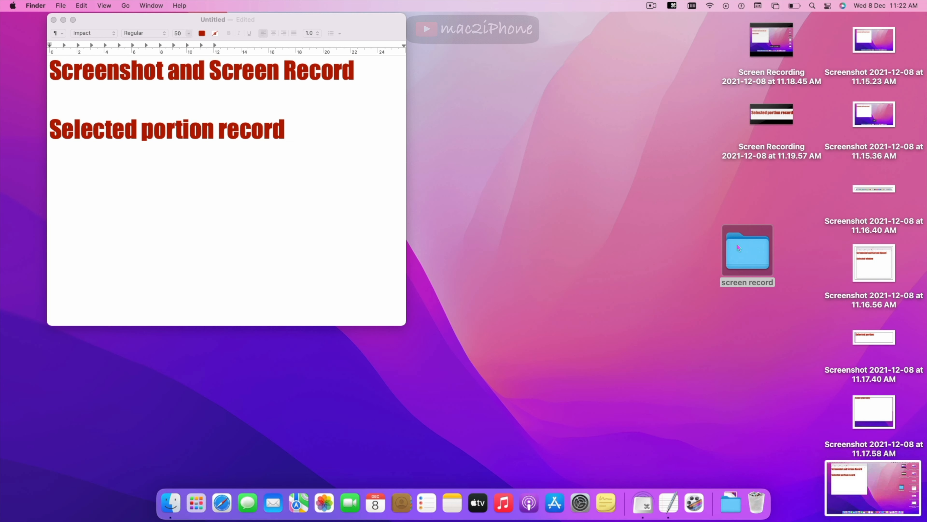
double_click(746, 251)
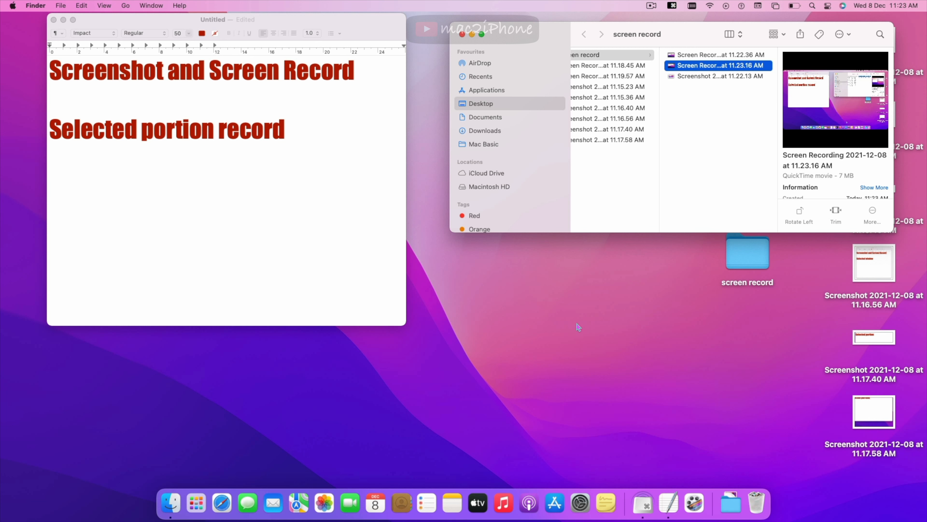
Check Options and record the screen, opening the 11.23.58 AM recording in a preview window.
left_click(512, 449)
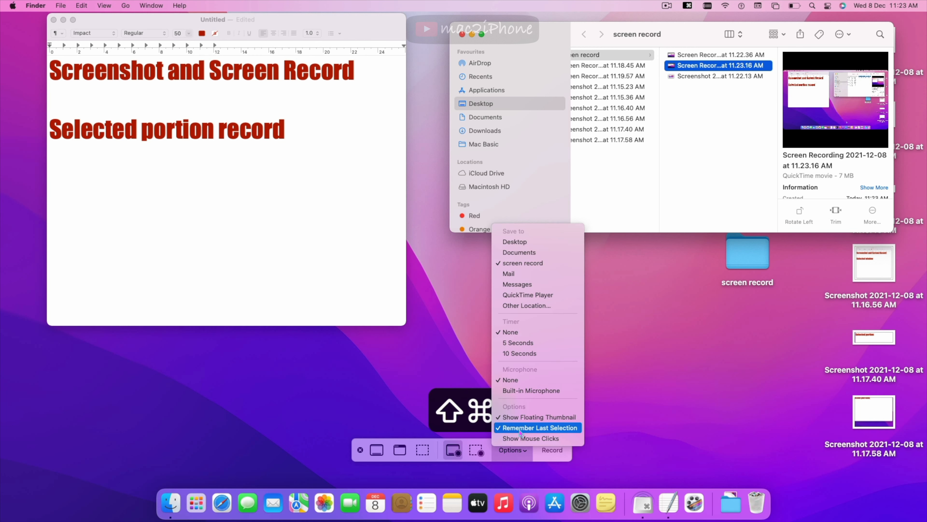
left_click(613, 319)
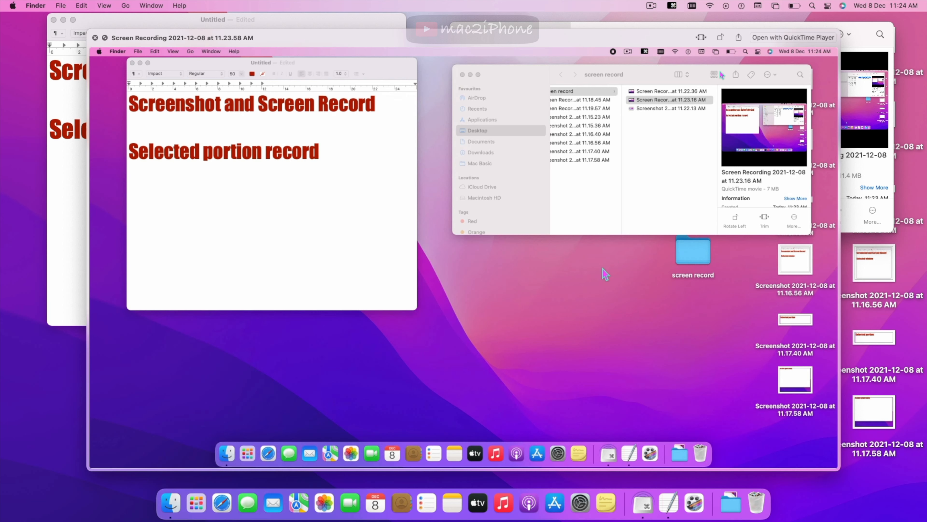
mouse_move(703, 254)
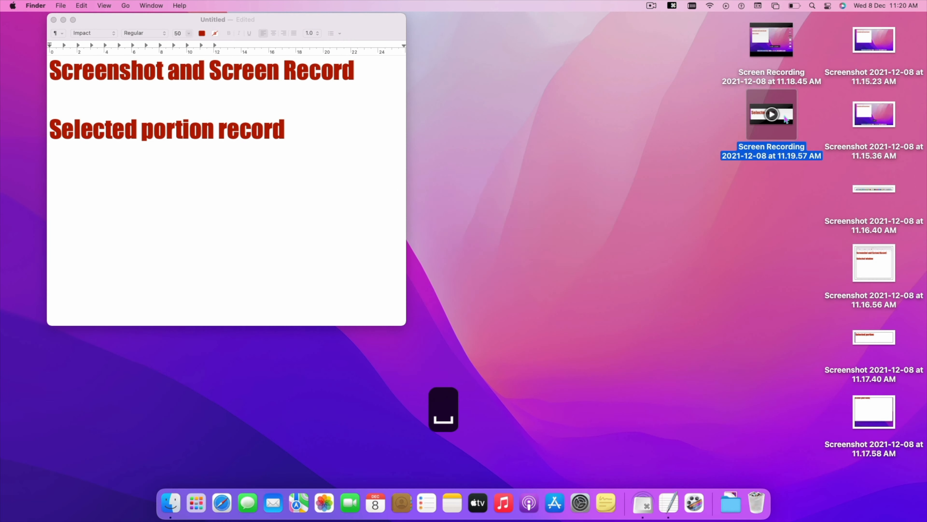
Trim the 11.19.57 AM recording in Quick Look and replace the original with the shorter clip.
left_click(771, 114)
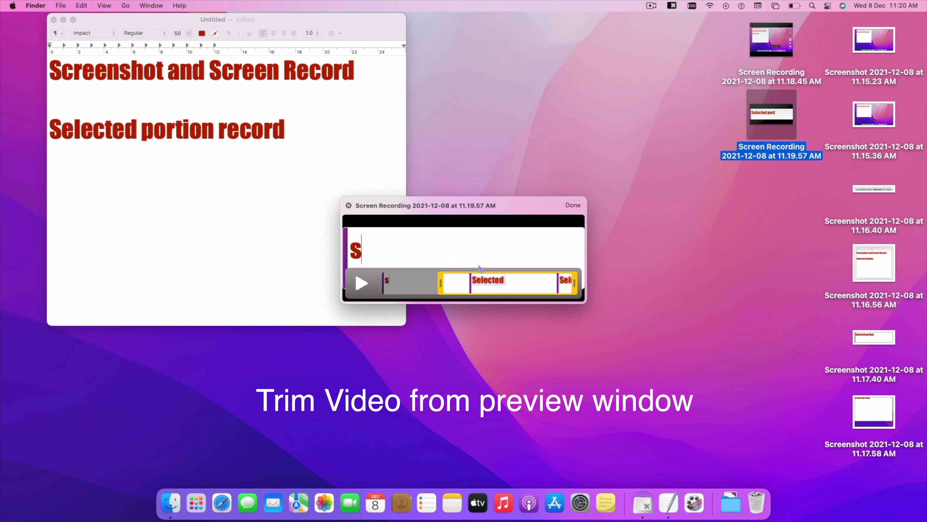
left_click(571, 205)
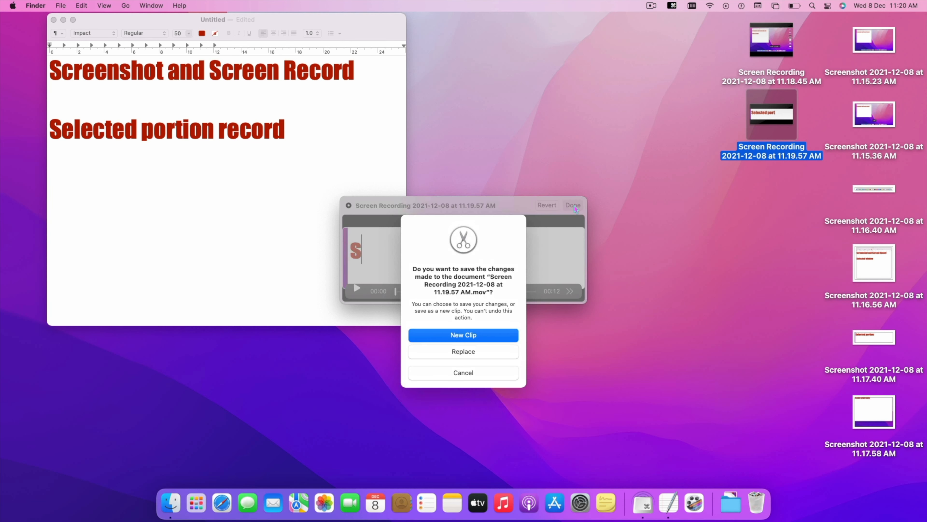
mouse_move(473, 355)
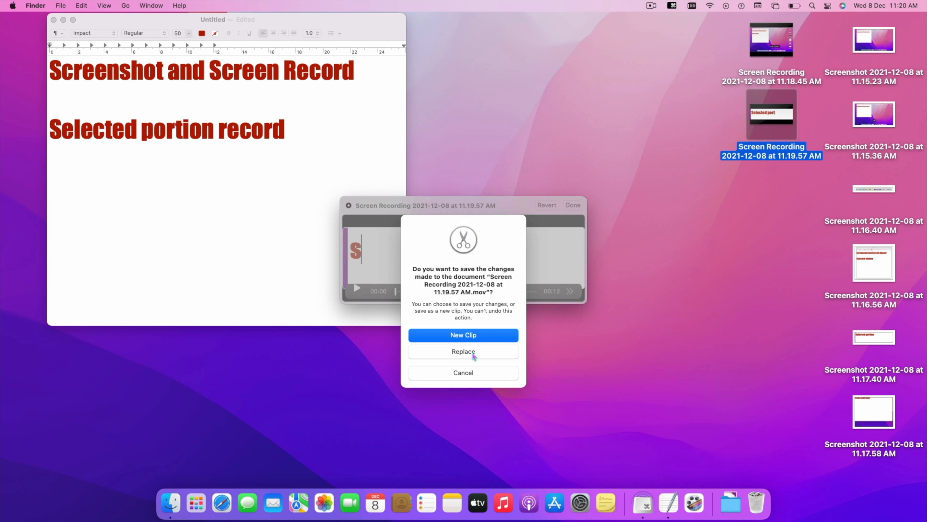
left_click(463, 351)
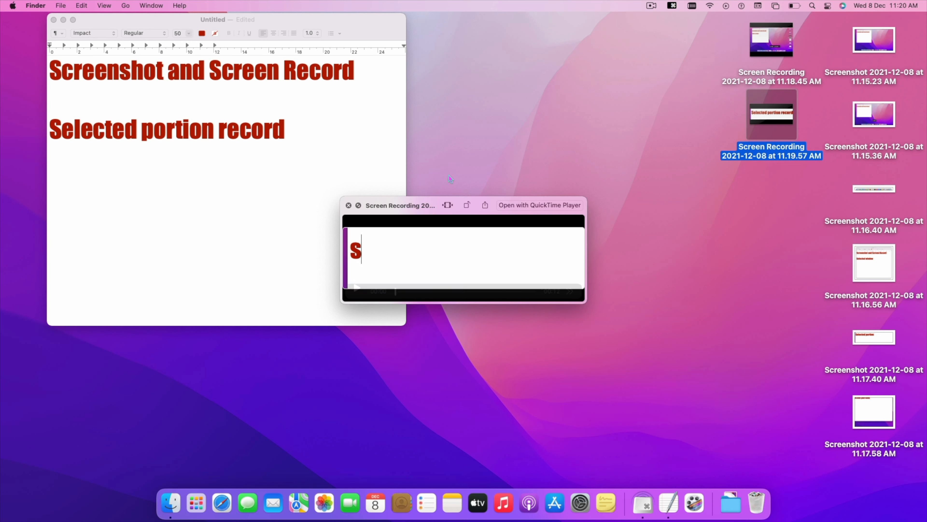